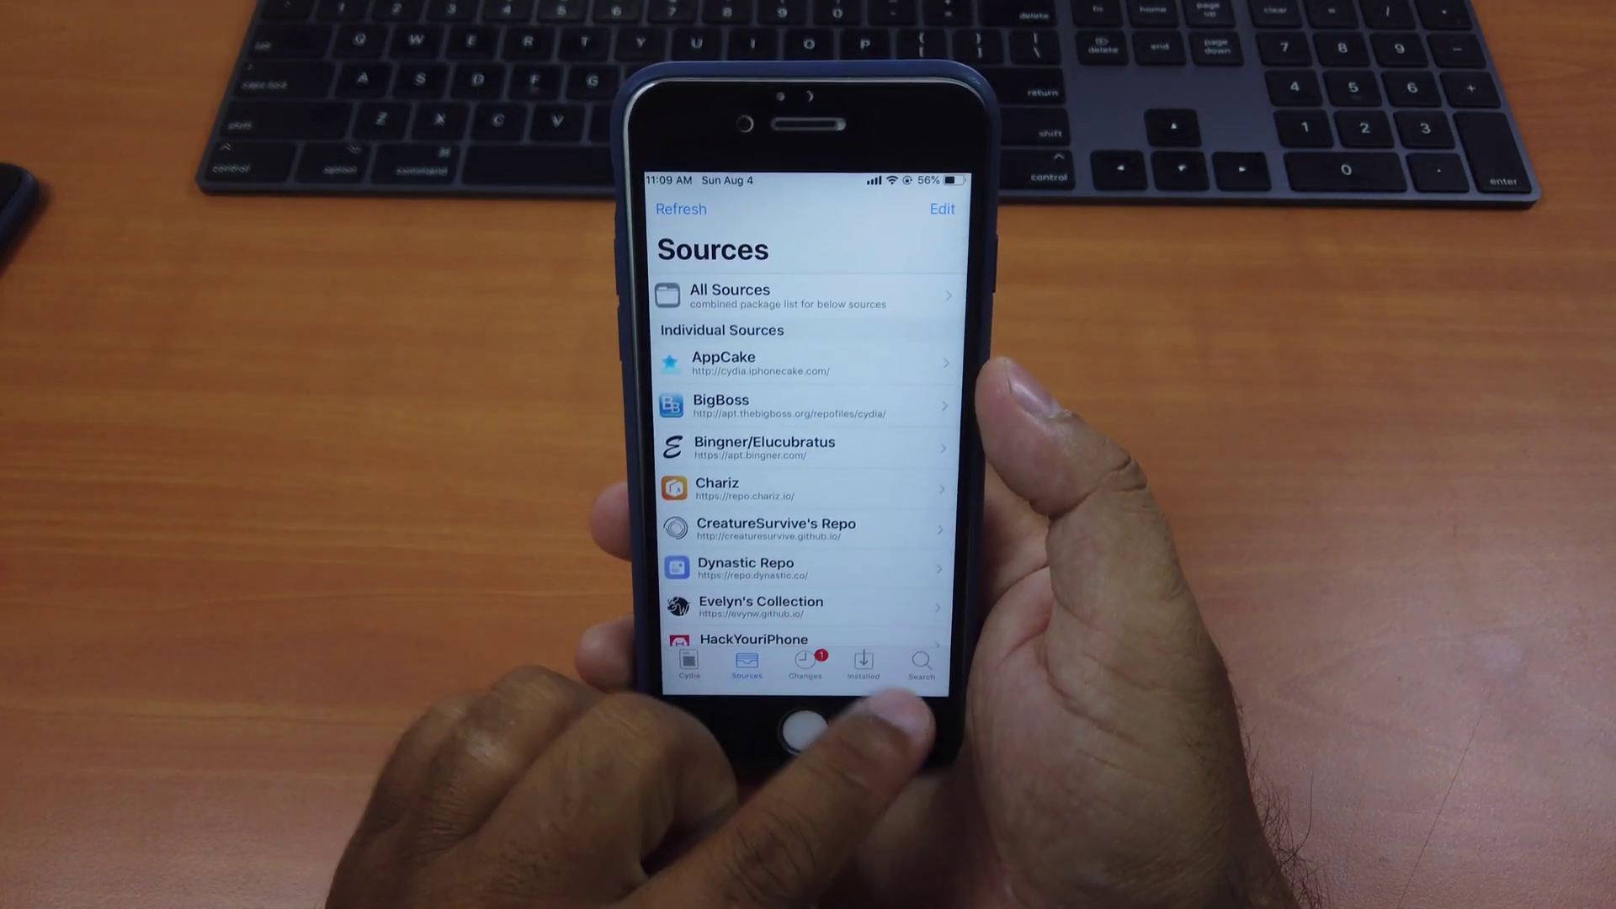
Search Cydia for 'Success' to find the Succession package.
left_click(922, 667)
type("Success")
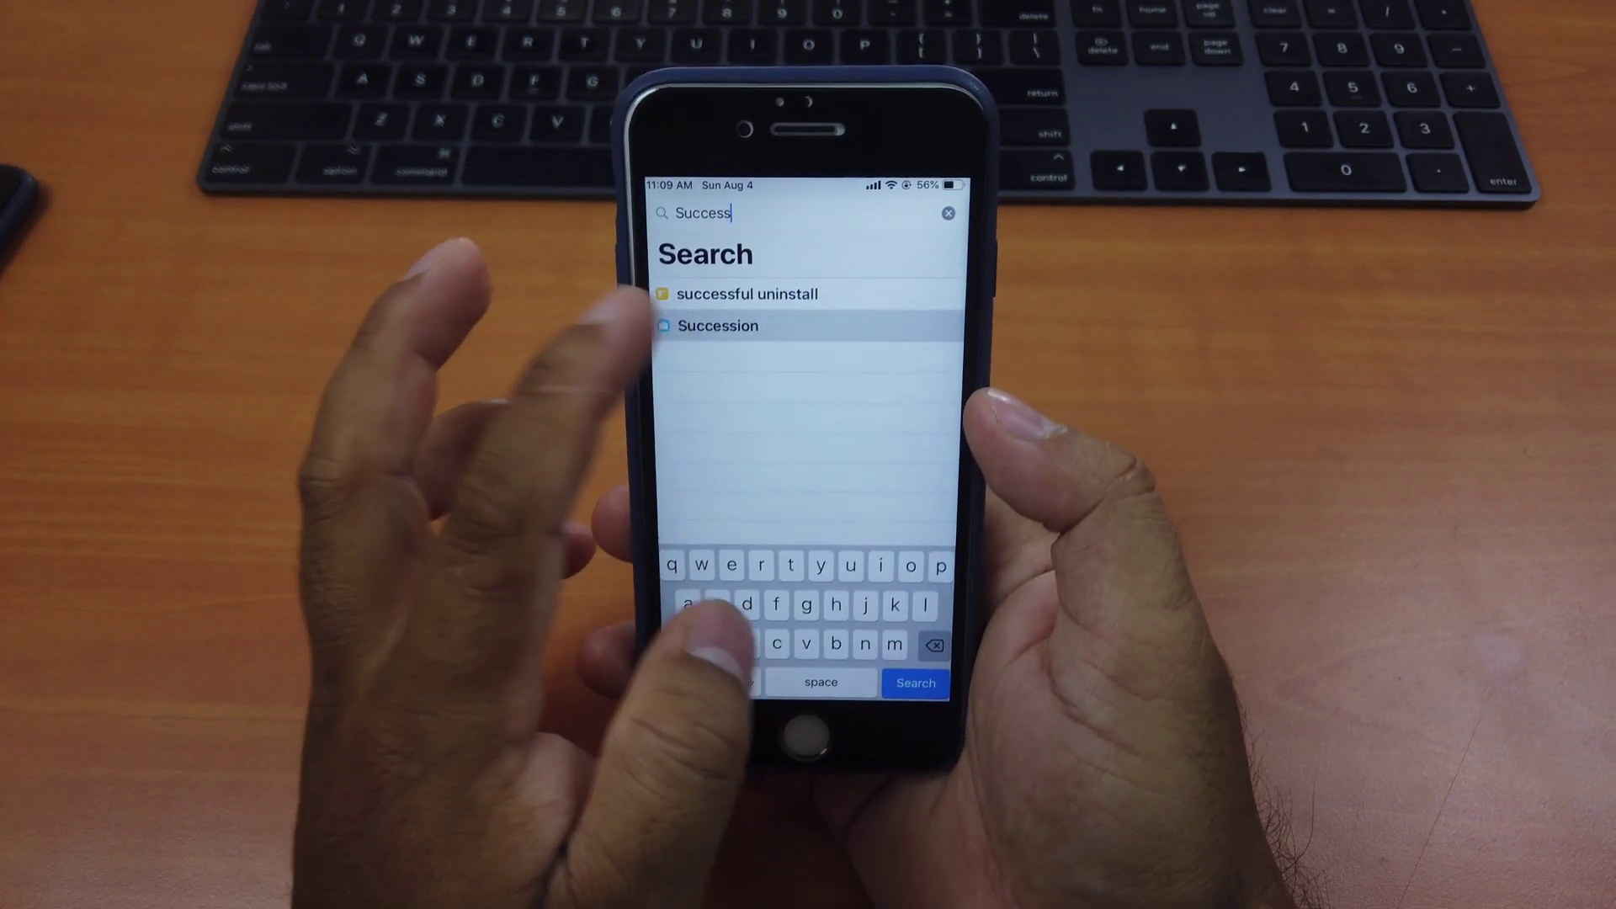
Install the Succession package from the search results.
left_click(720, 325)
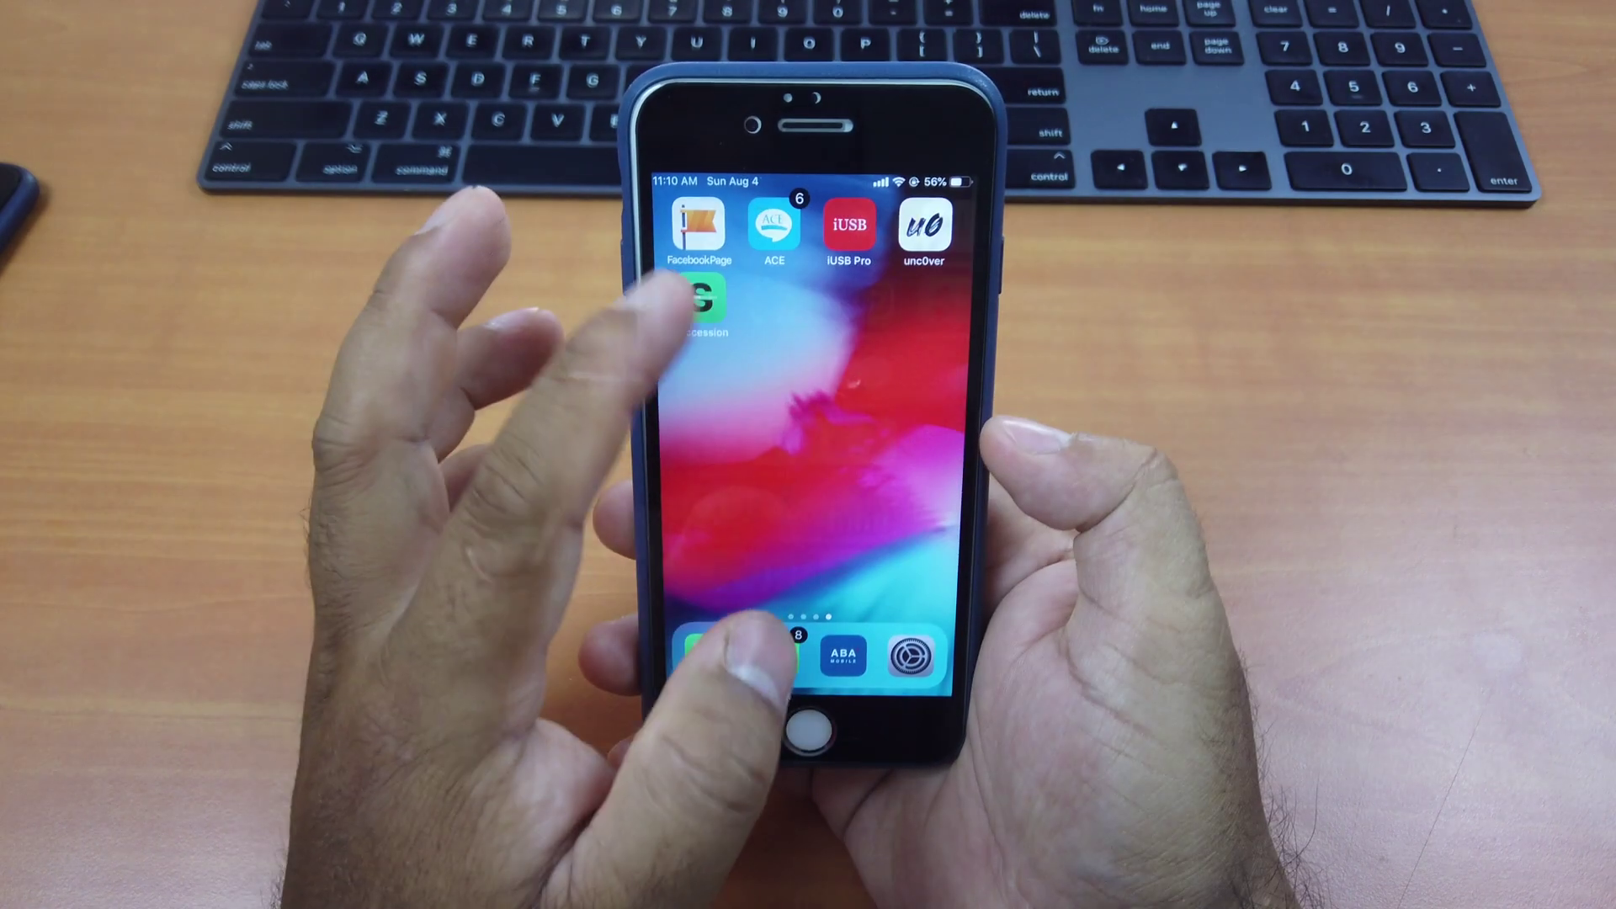
Launch Succession, confirm iPhone8,1 on iOS 12.1 (16B92), and start preparing the restore.
left_click(698, 303)
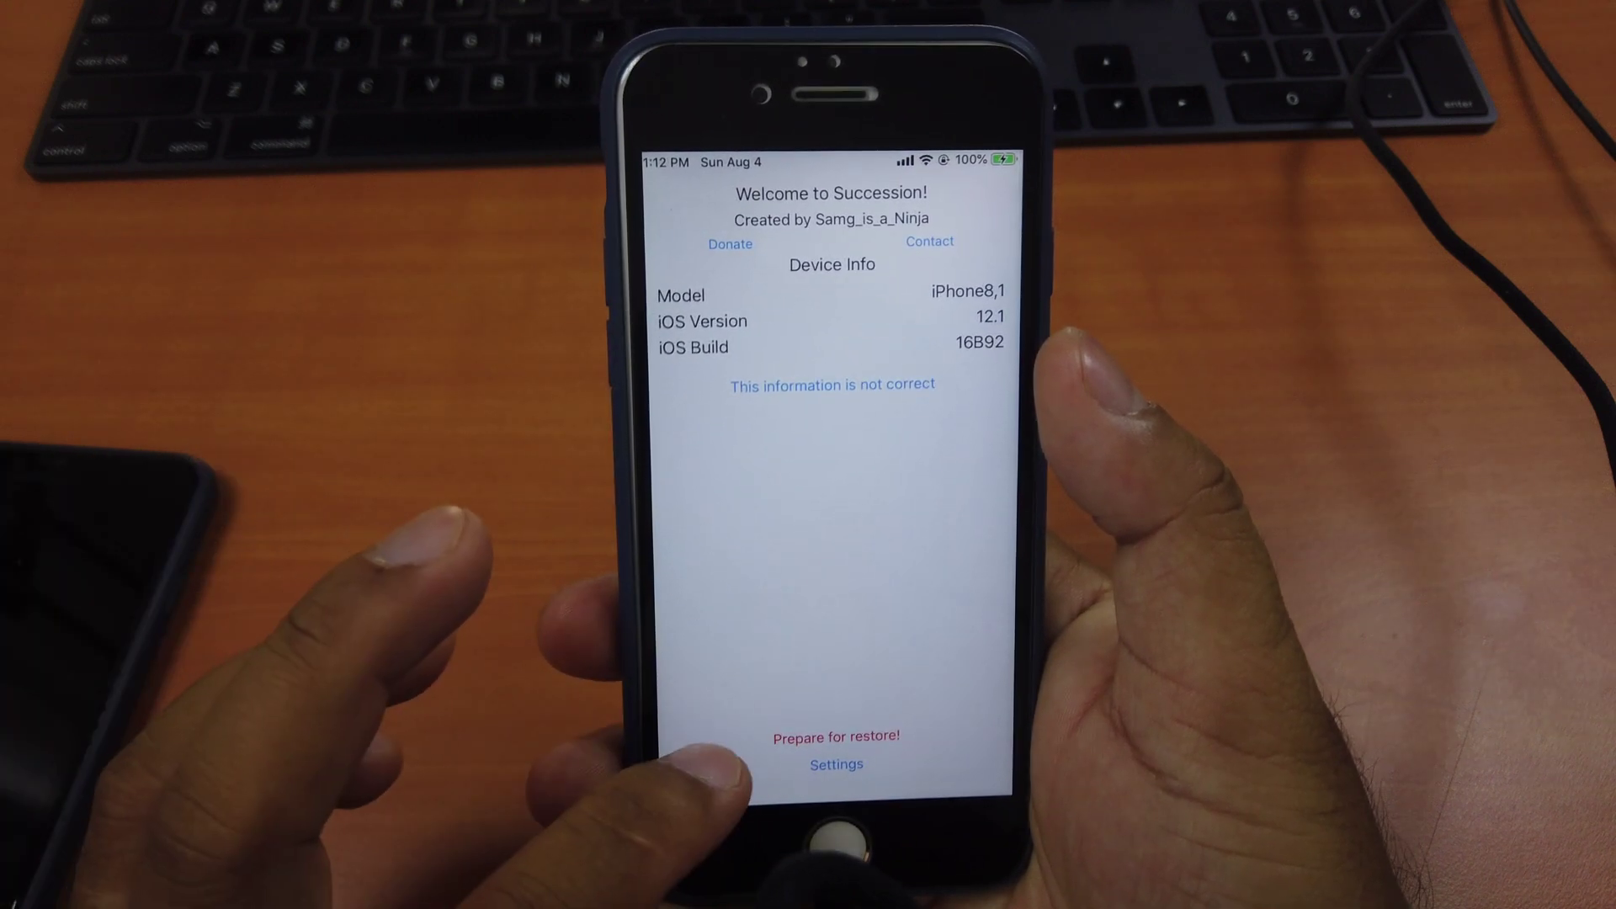
left_click(839, 736)
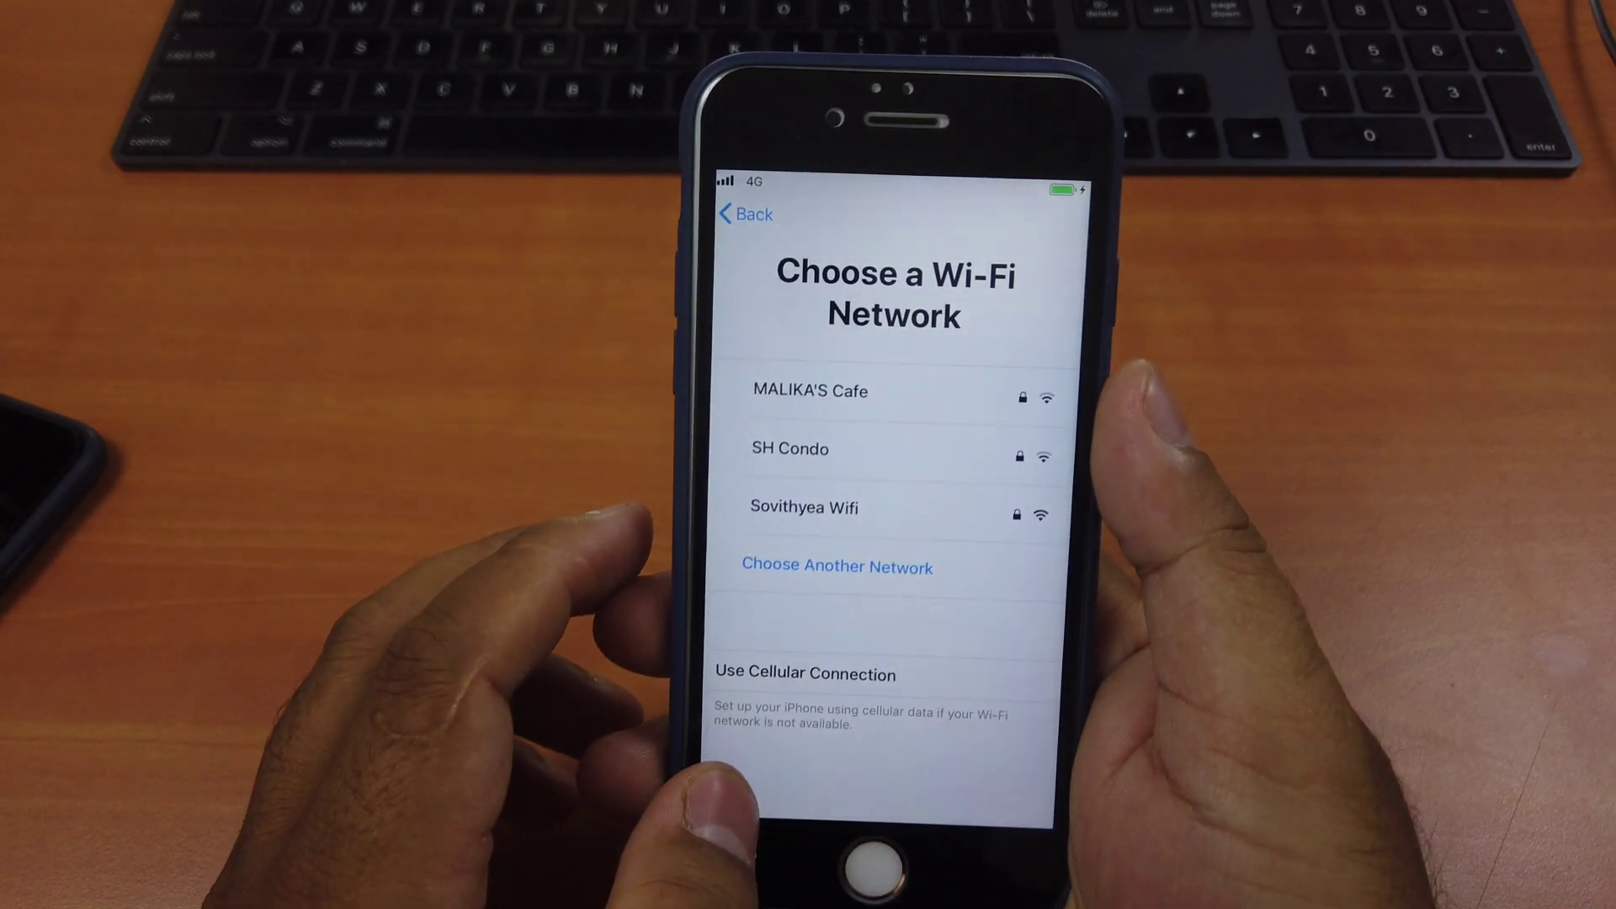
Join a Wi-Fi network and accept the iMessage & FaceTime screen.
left_click(806, 508)
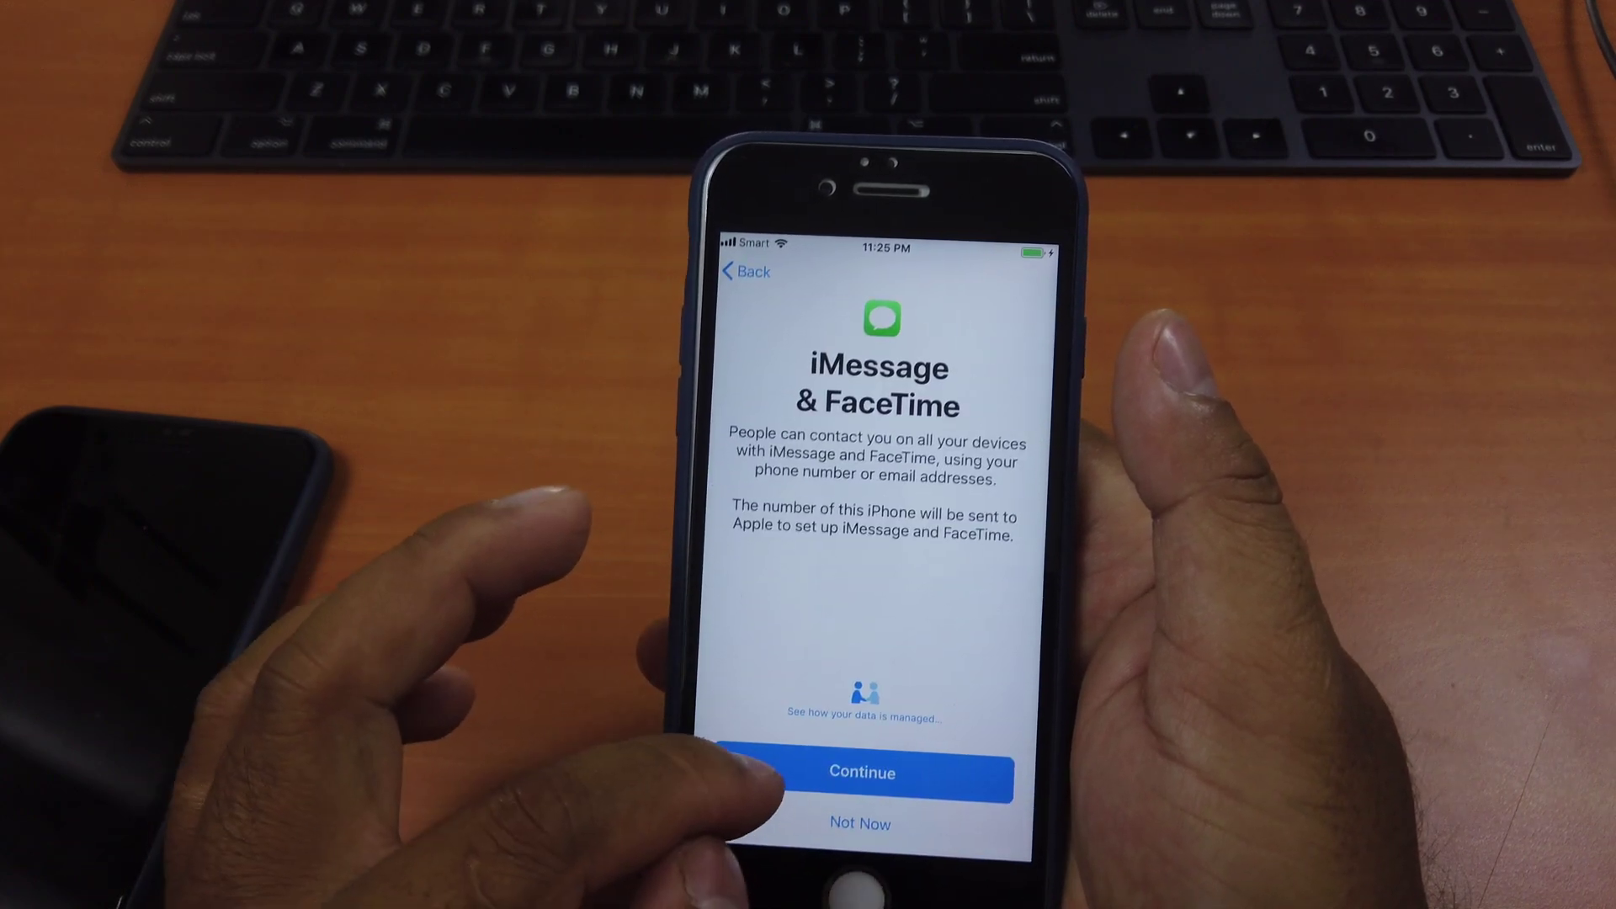
left_click(866, 774)
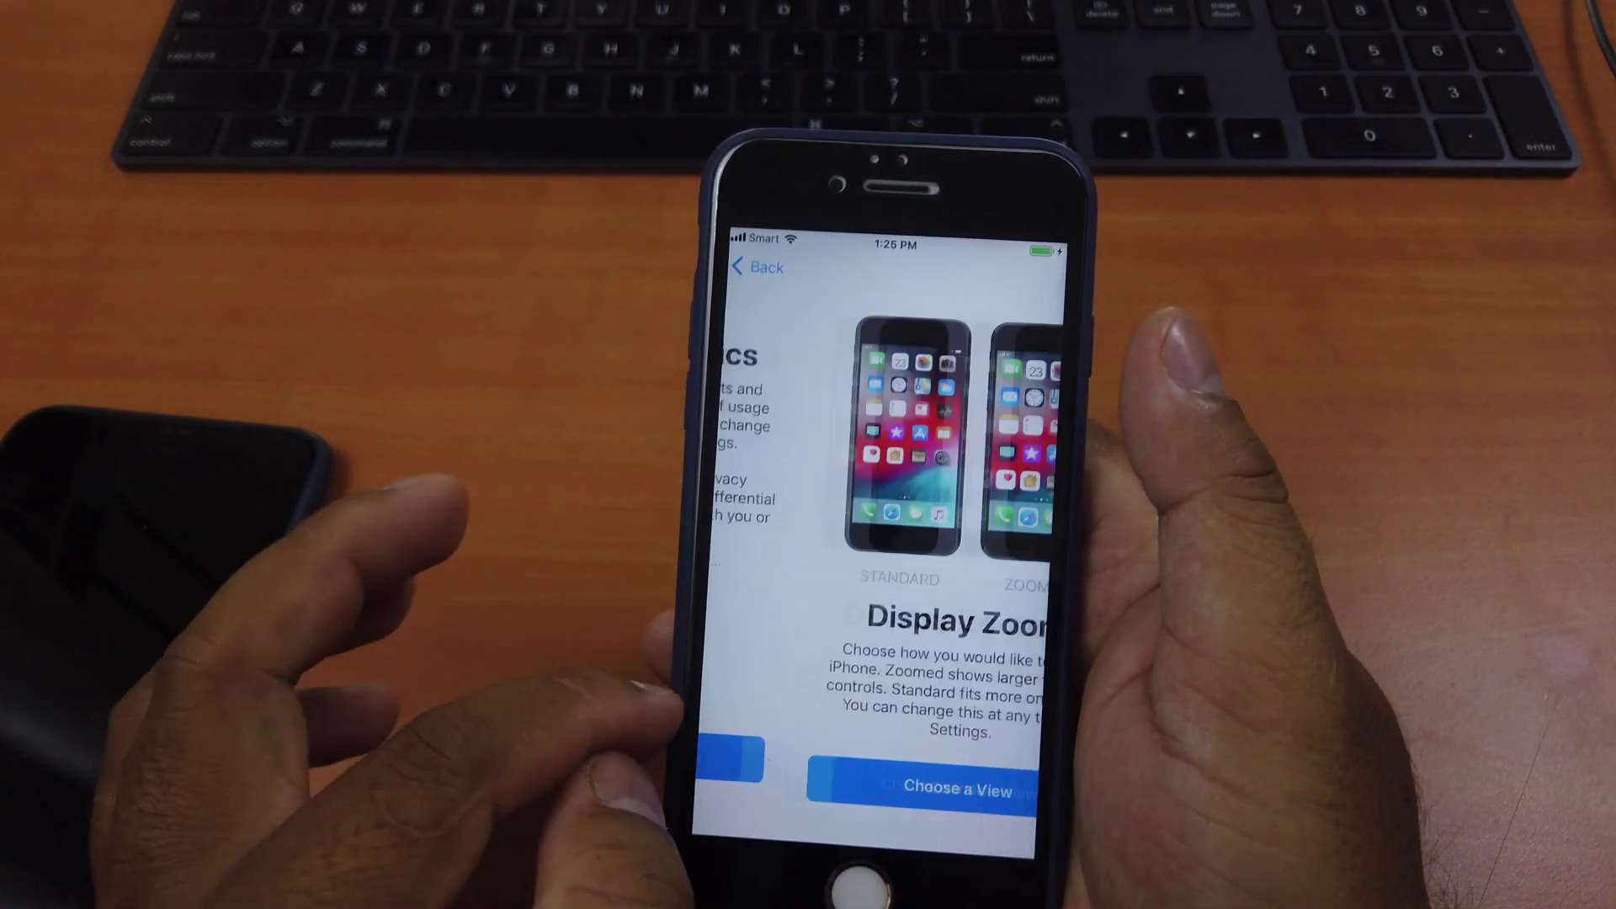